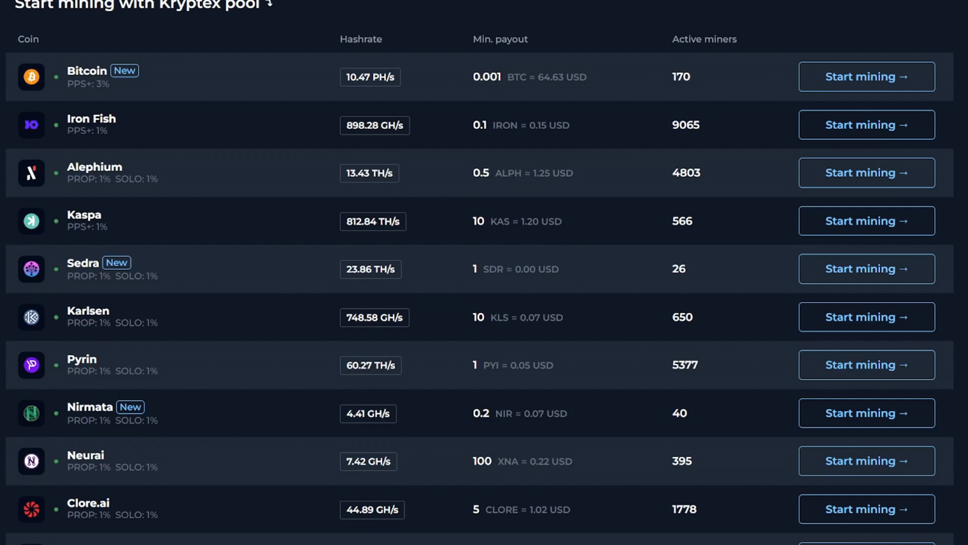
- Scroll down the MiningPoolStats coin table and select an entry from the list
scroll("down", 3)
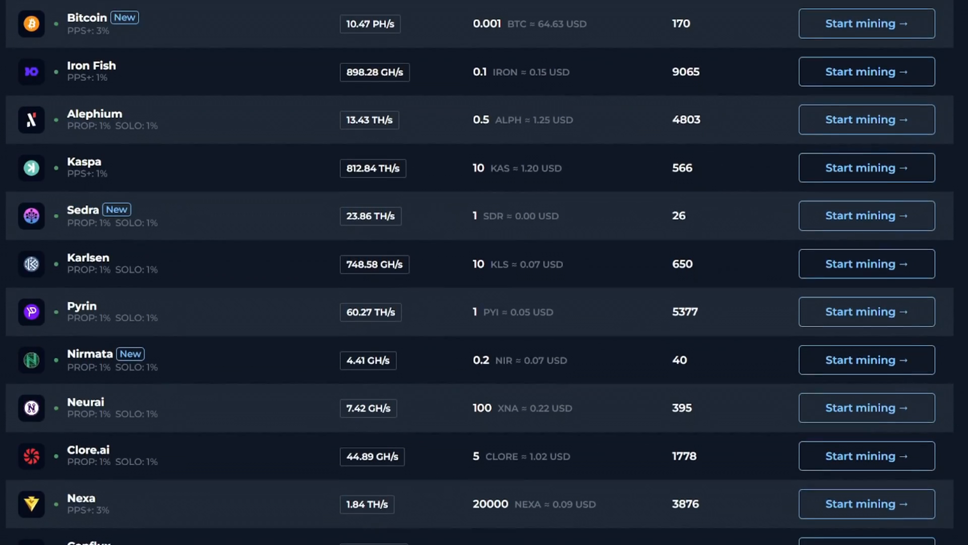
scroll("down", 3)
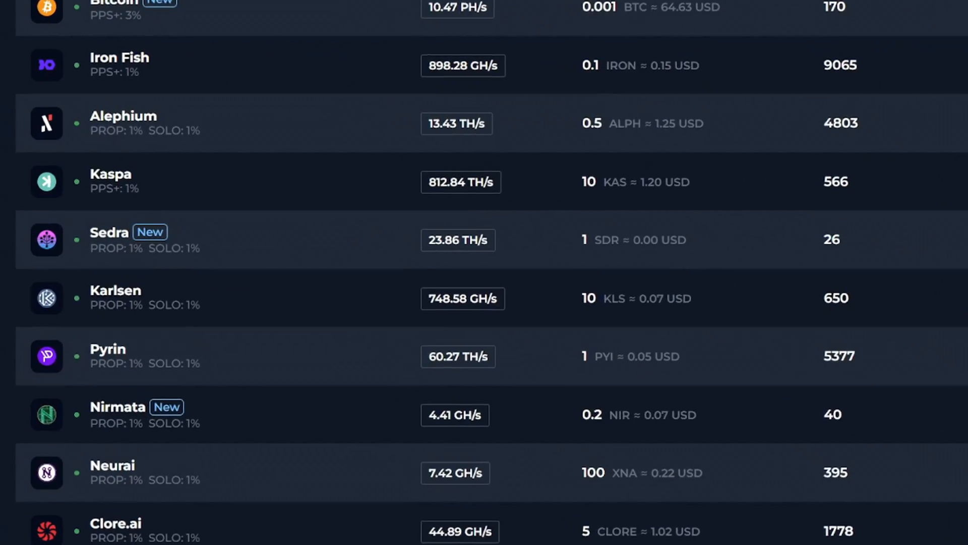
left_click(109, 232)
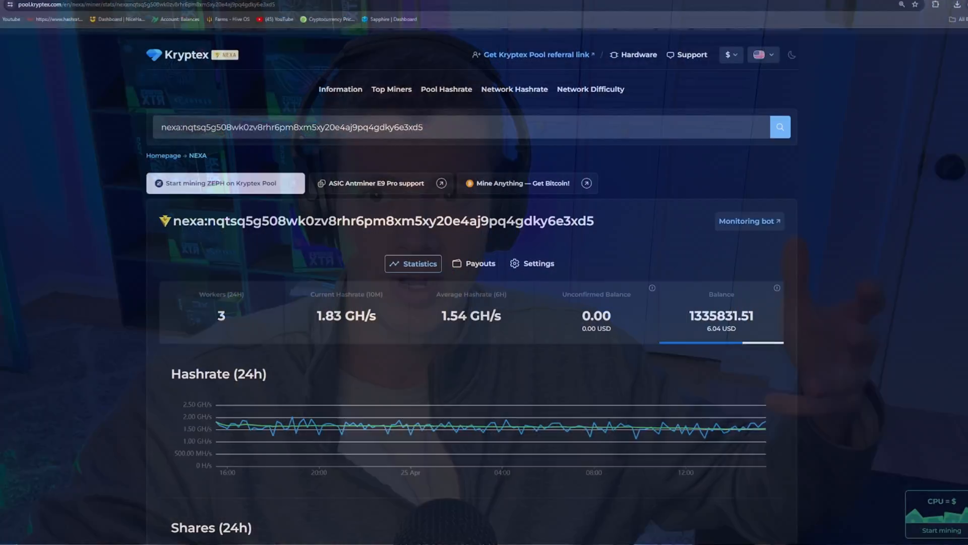
scroll("down", 3)
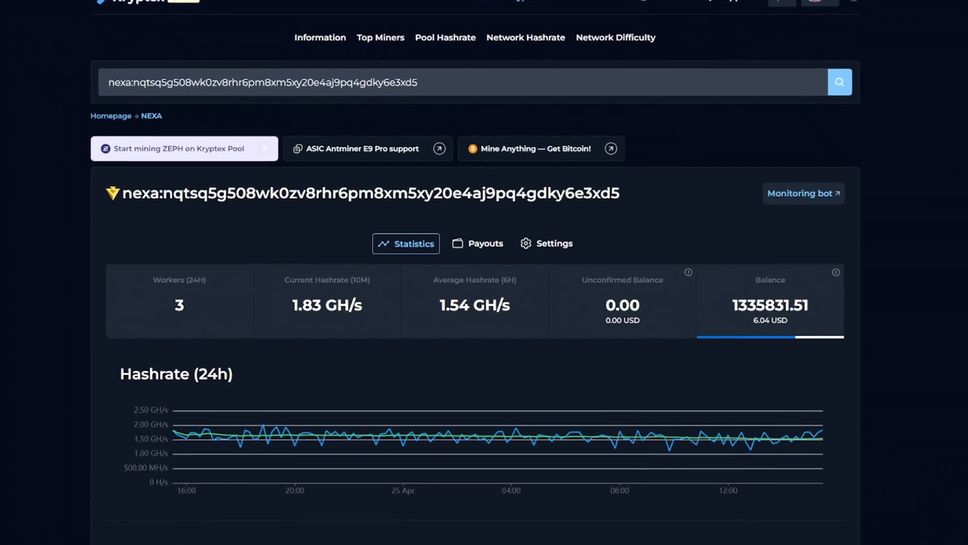
scroll("down", 3)
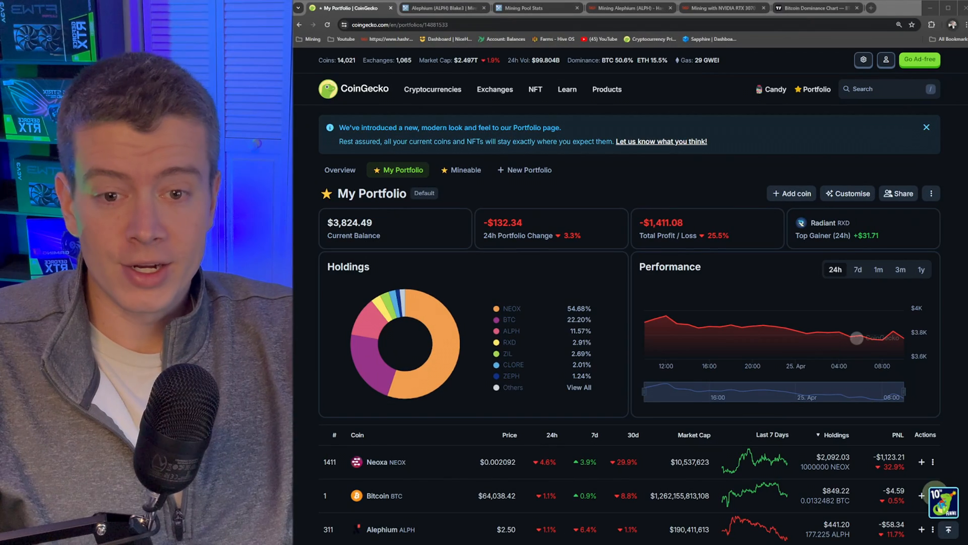
- Browse further through the coin list, then bring up Alephium's mining pool statistics tab
left_click(606, 89)
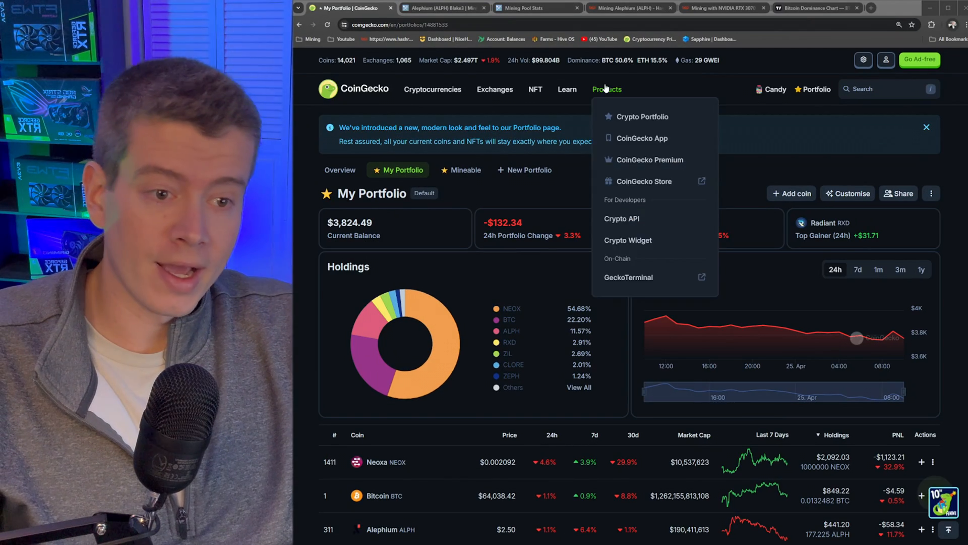
scroll("down", 3)
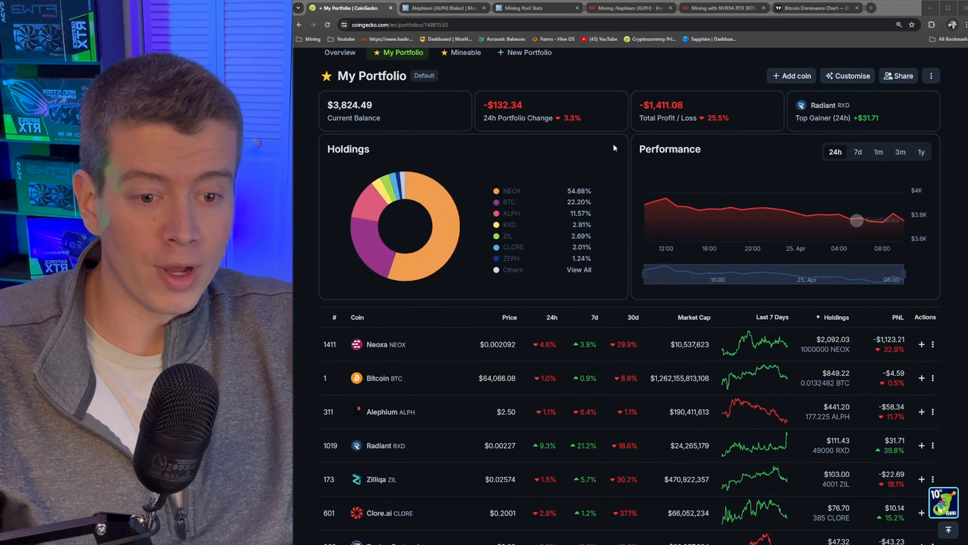
scroll("down", 3)
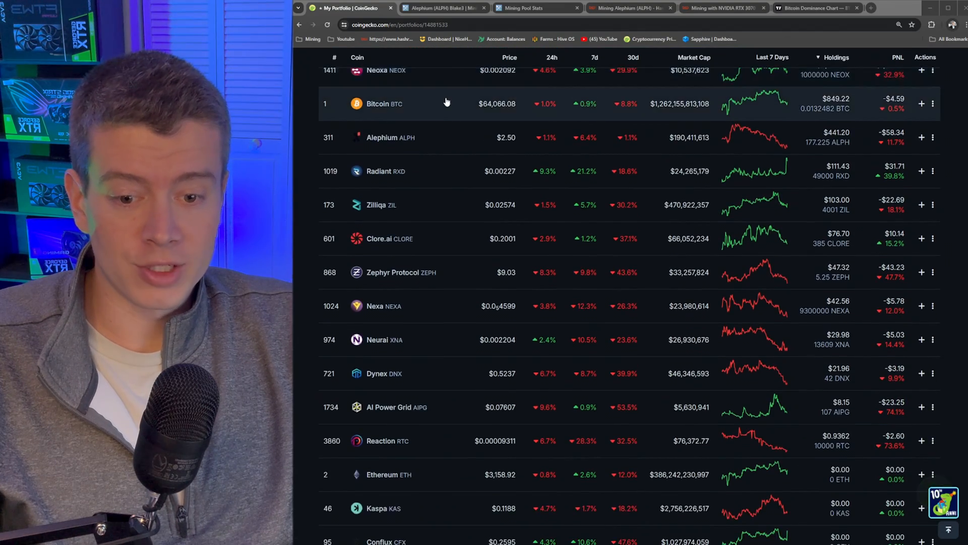
scroll("down", 3)
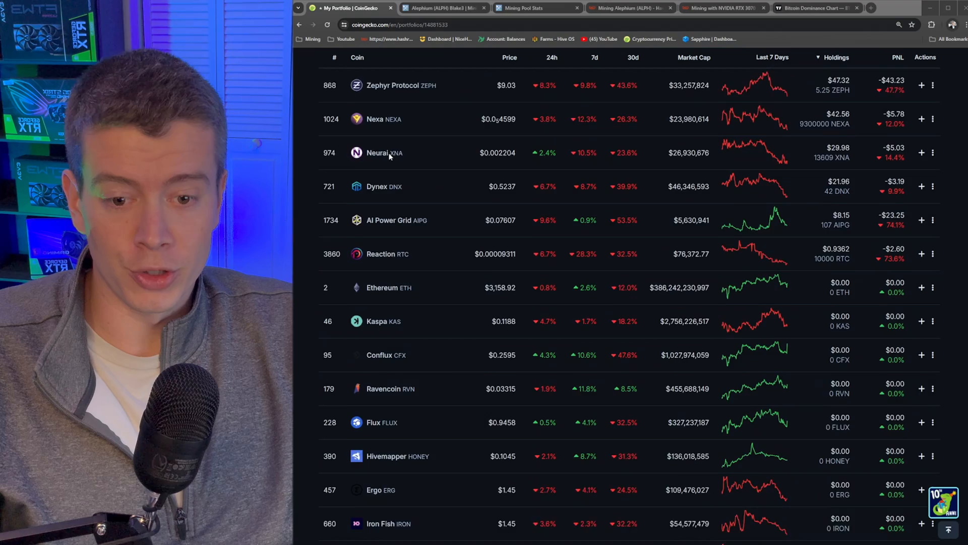
scroll("down", 3)
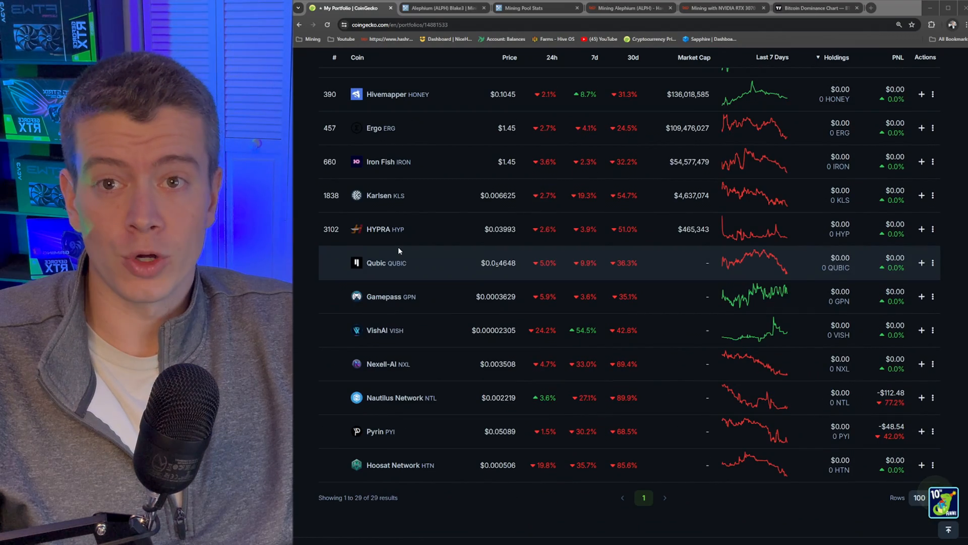
mouse_move(533, 363)
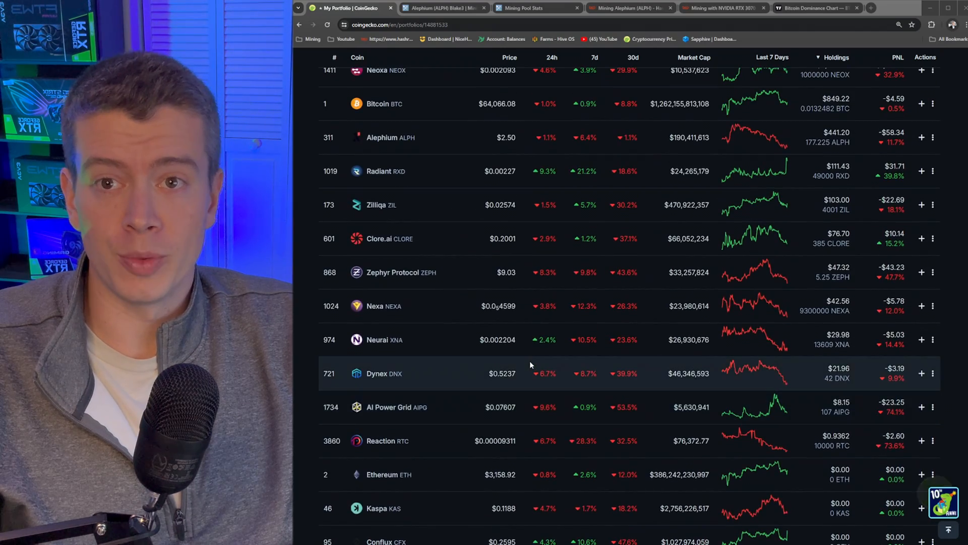
scroll("up", 3)
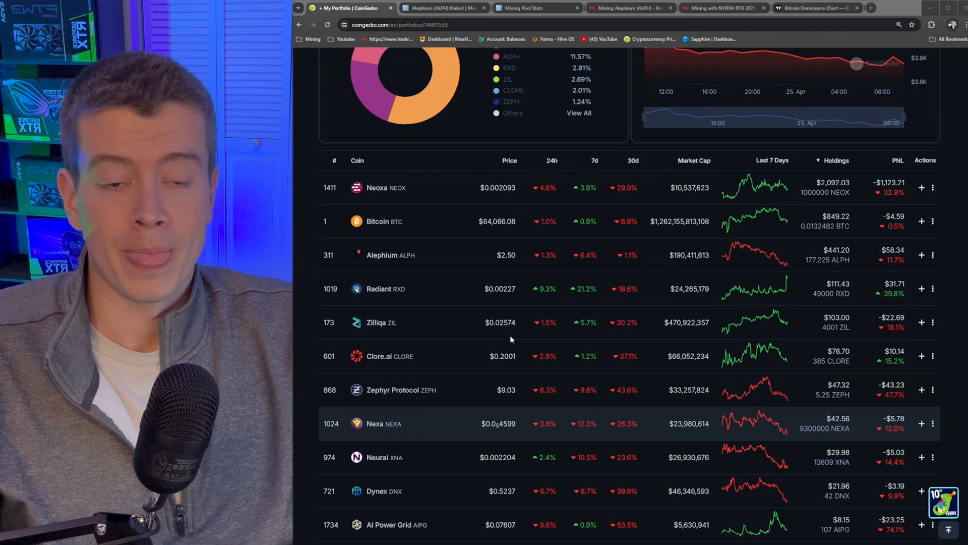
mouse_move(513, 332)
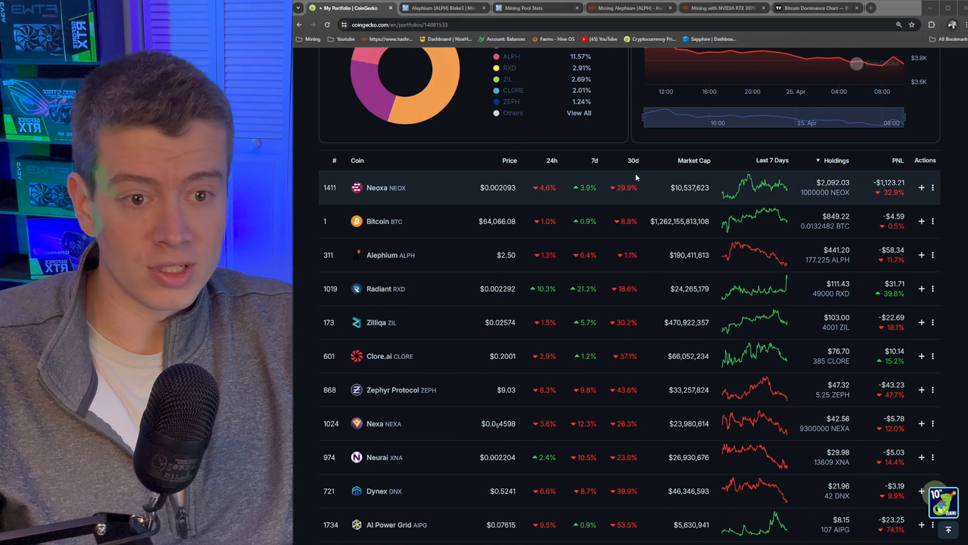
scroll("down", 3)
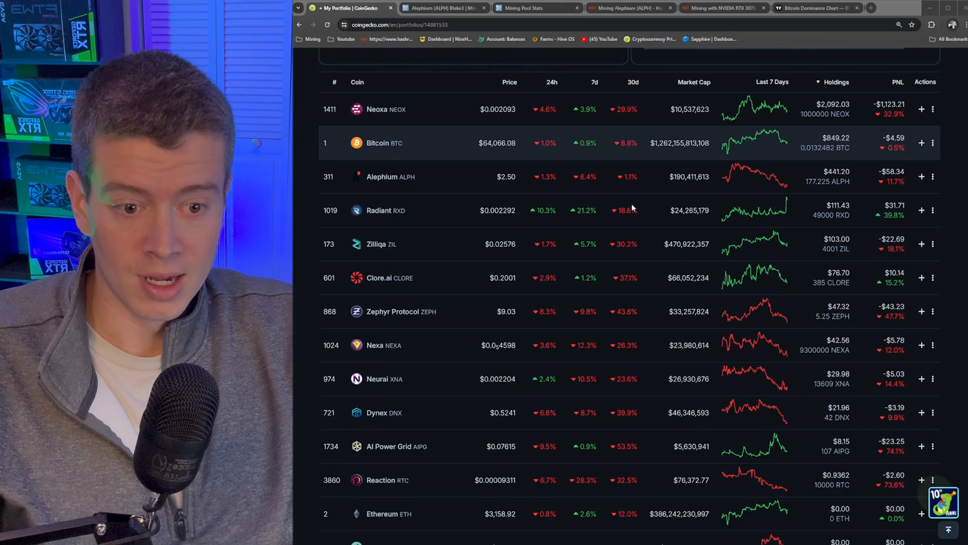
scroll("down", 3)
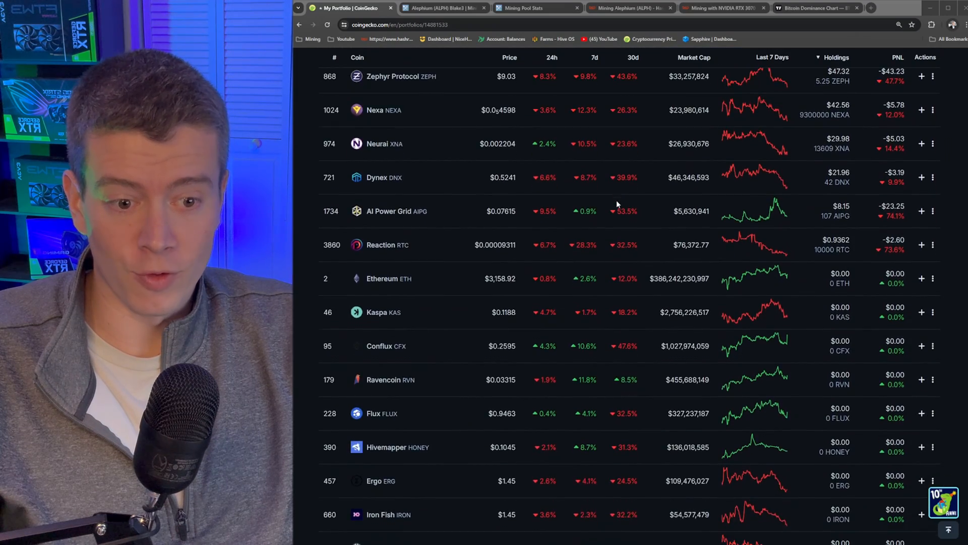
scroll("down", 3)
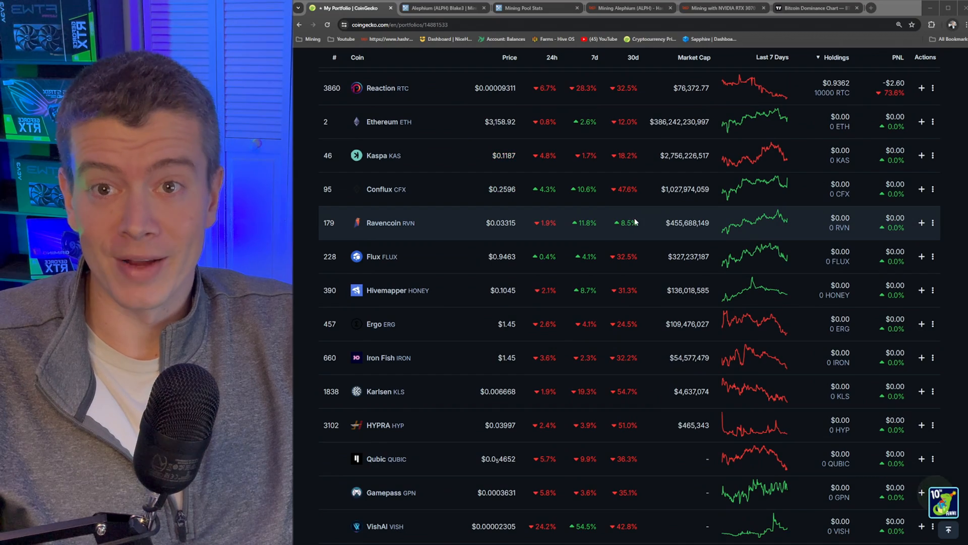
scroll("down", 3)
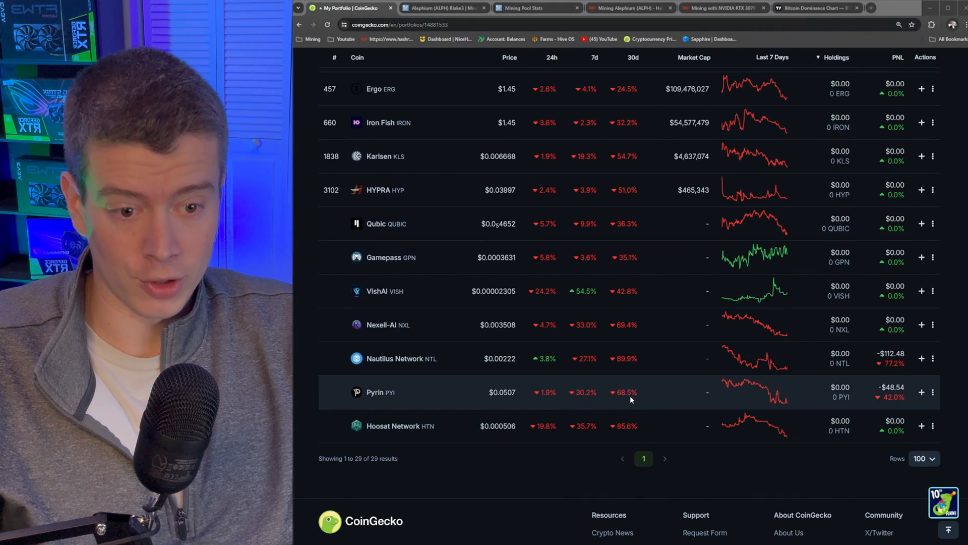
mouse_move(617, 425)
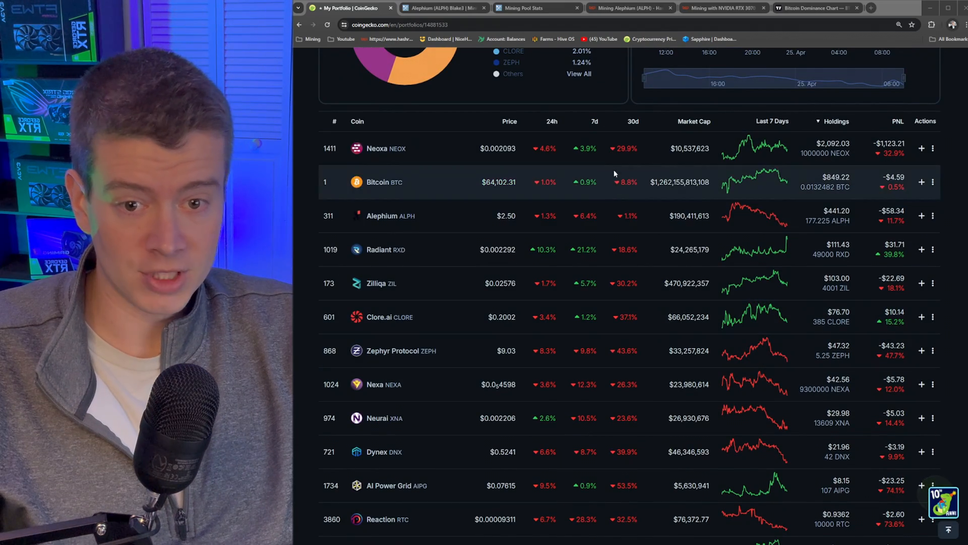
mouse_move(629, 215)
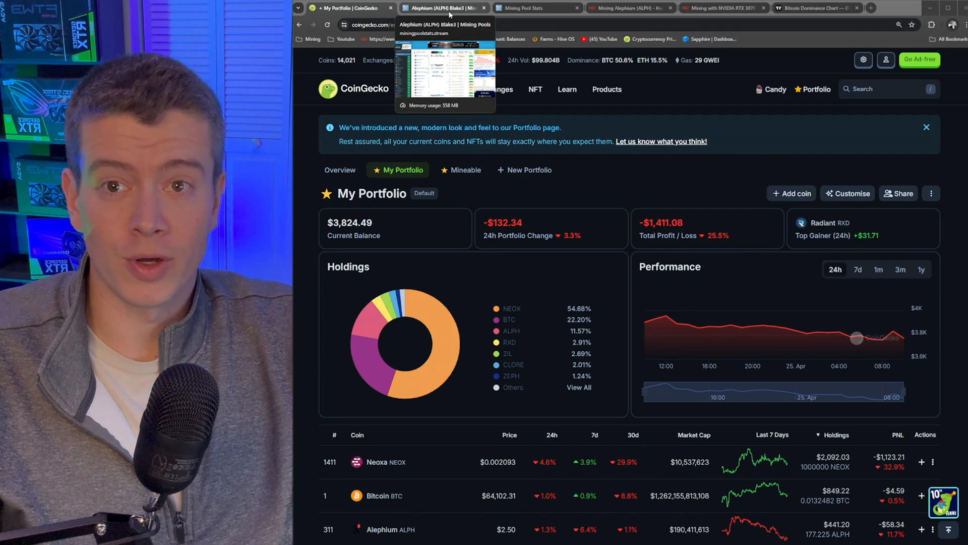
left_click(442, 8)
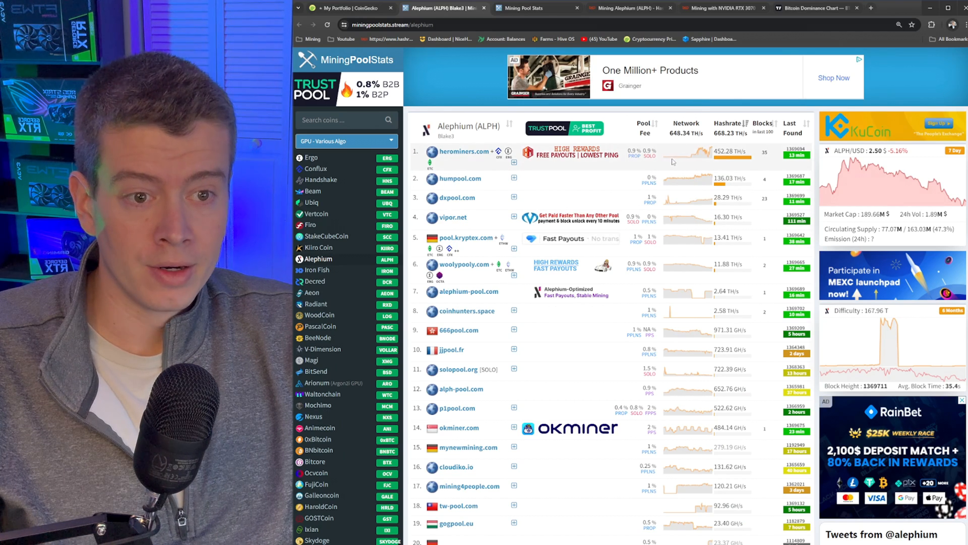
mouse_move(679, 158)
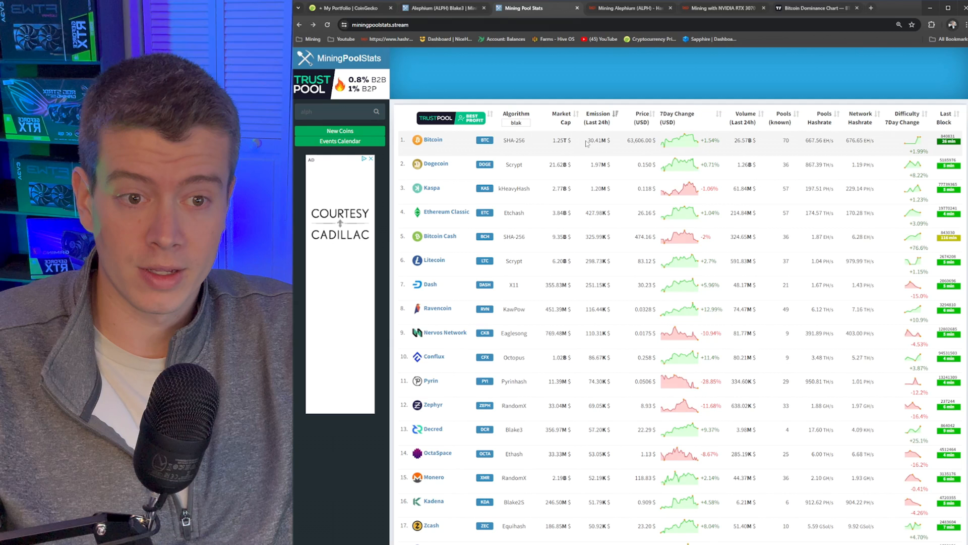
double_click(596, 140)
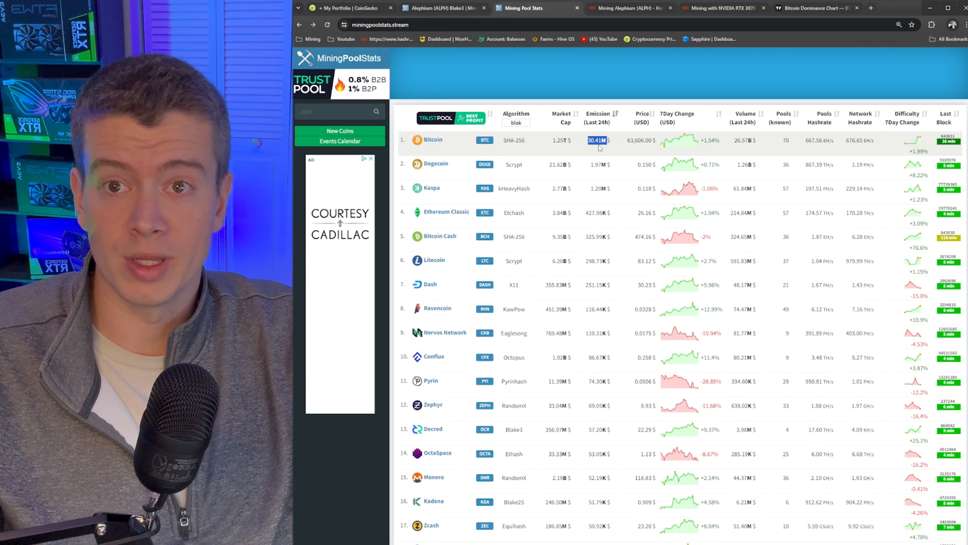
mouse_move(550, 97)
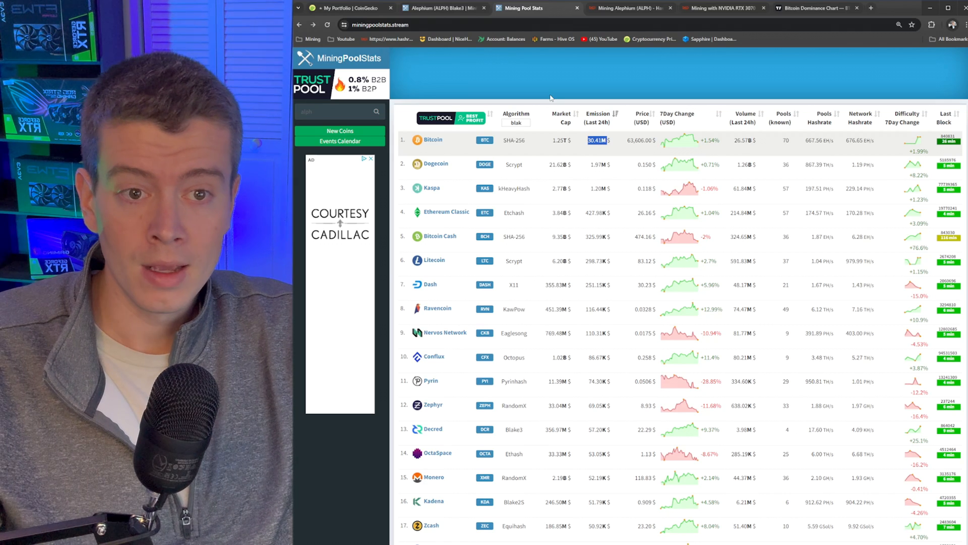
mouse_move(483, 338)
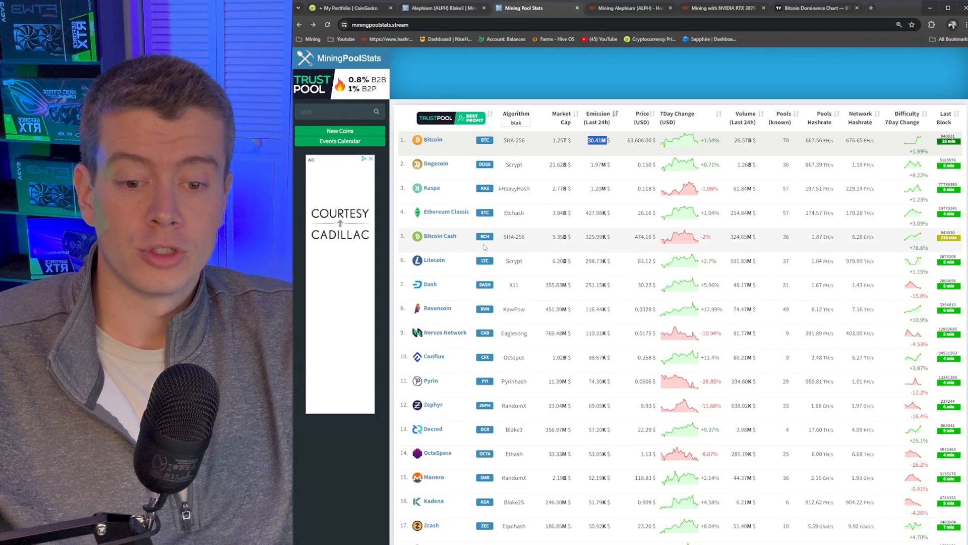
mouse_move(610, 129)
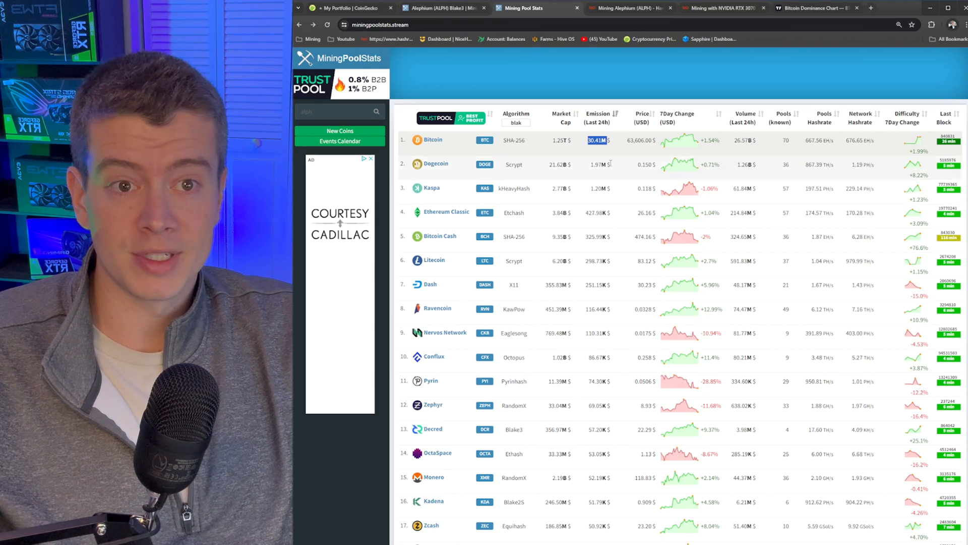
left_click(627, 8)
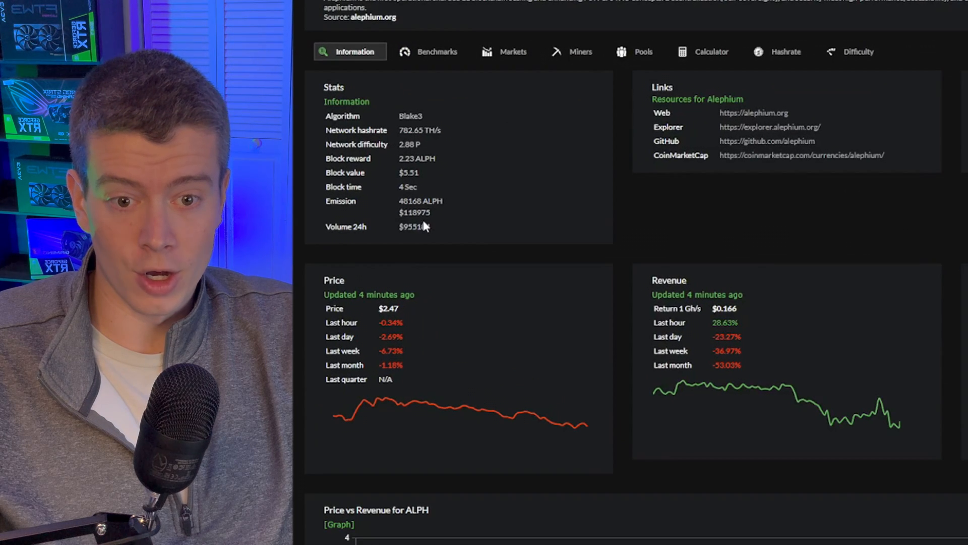
- Return to the MiningPoolStats tab showing the coin table sorted by 24-hour emission
double_click(413, 212)
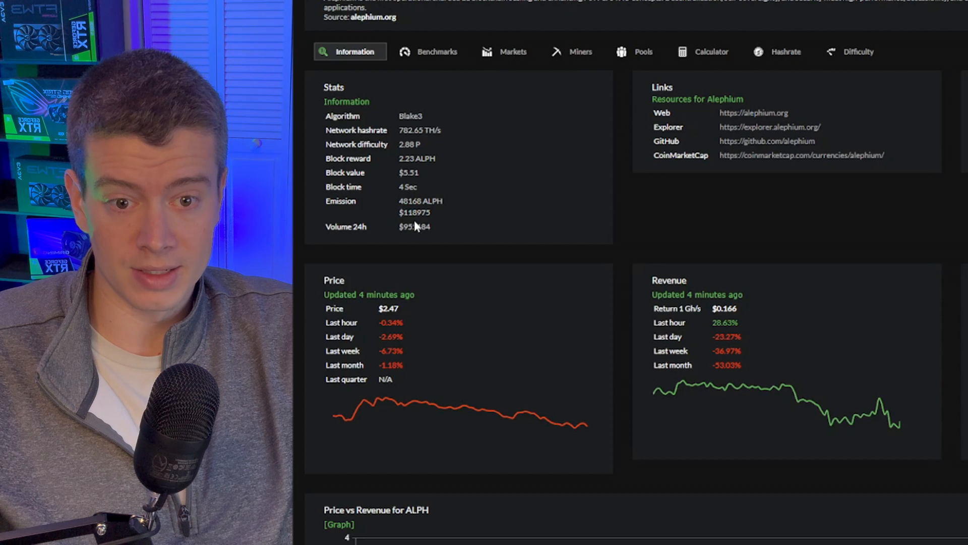
left_click(528, 7)
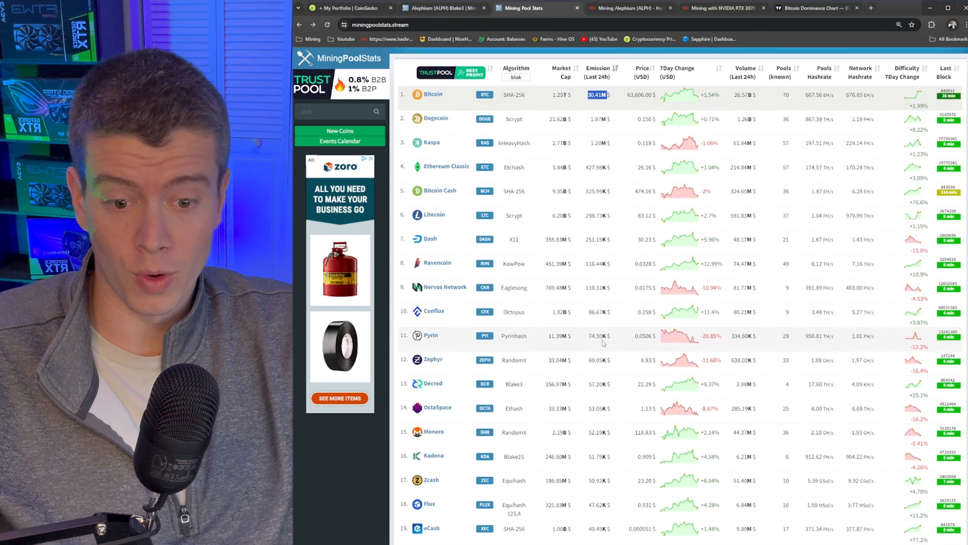
- Scroll through the emission-sorted coin rankings led by Bitcoin's 30.41M $ emission
scroll("down", 3)
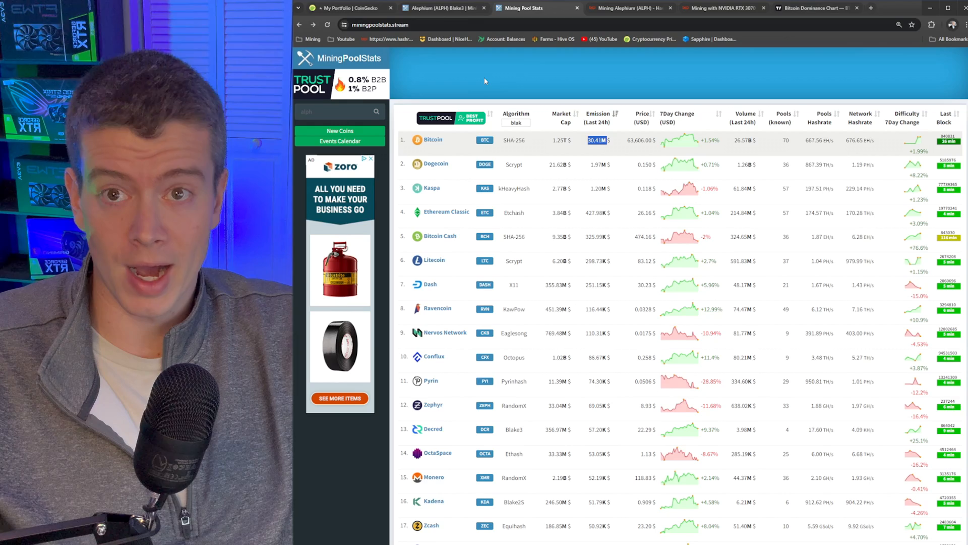
mouse_move(480, 82)
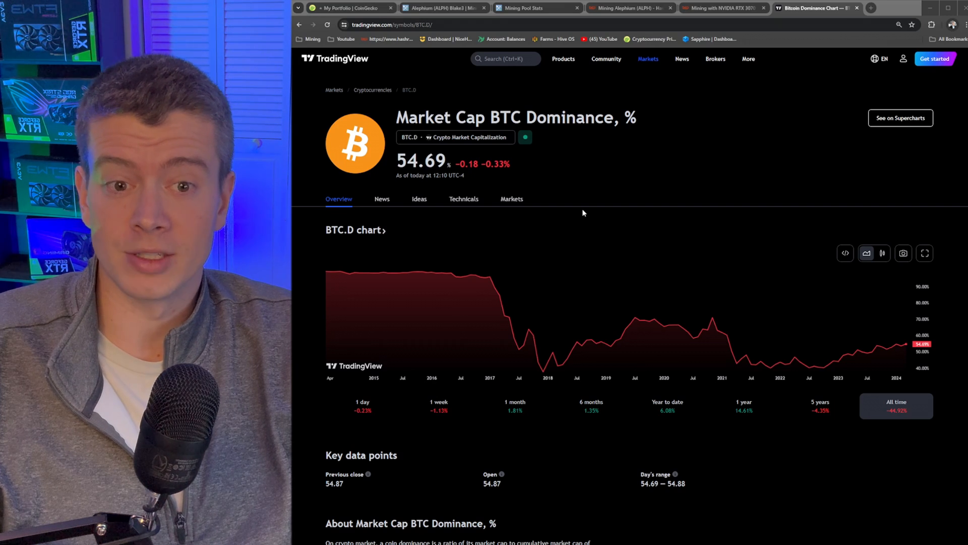
mouse_move(655, 304)
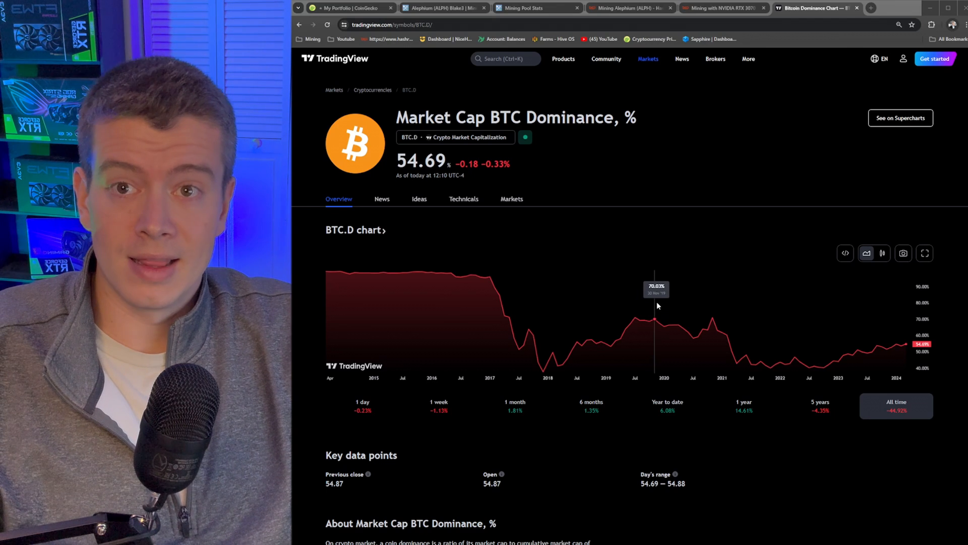
mouse_move(682, 313)
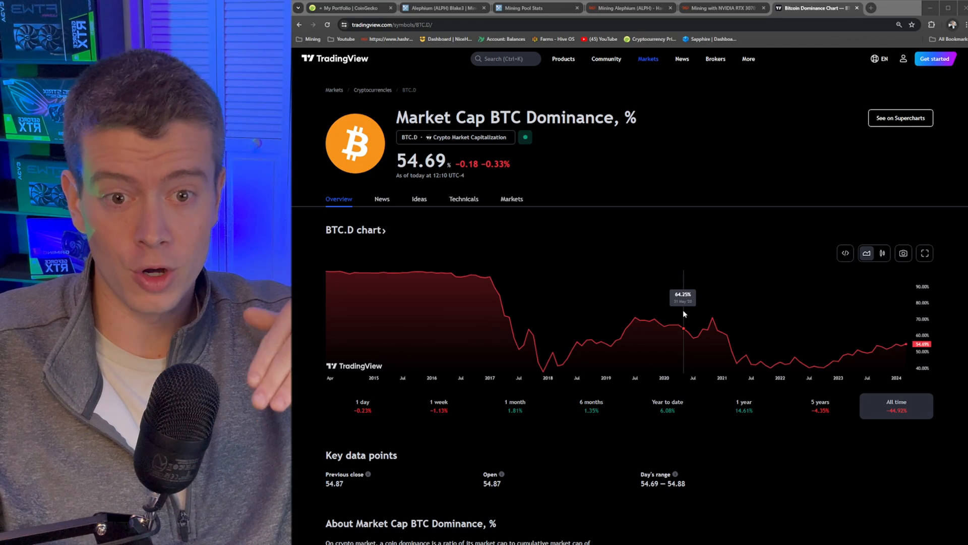
mouse_move(386, 275)
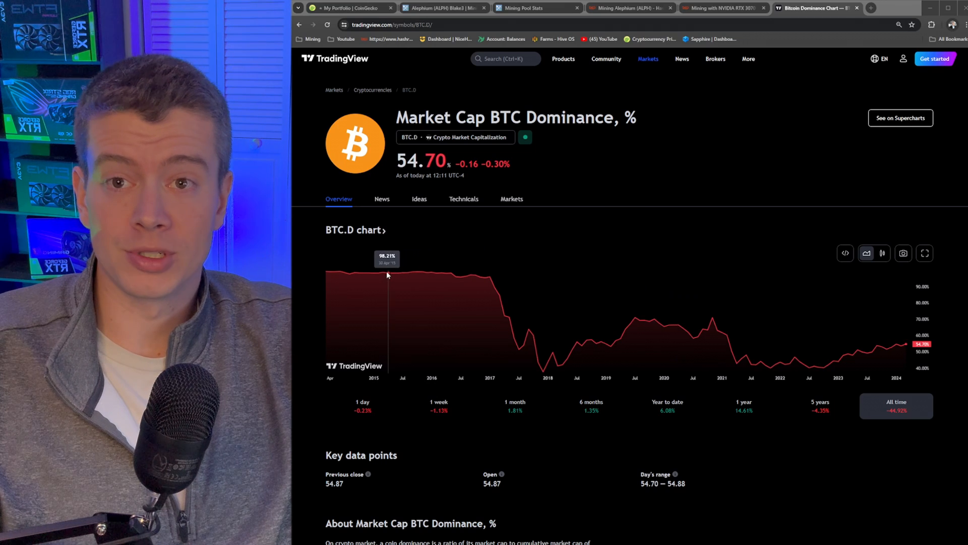
mouse_move(354, 273)
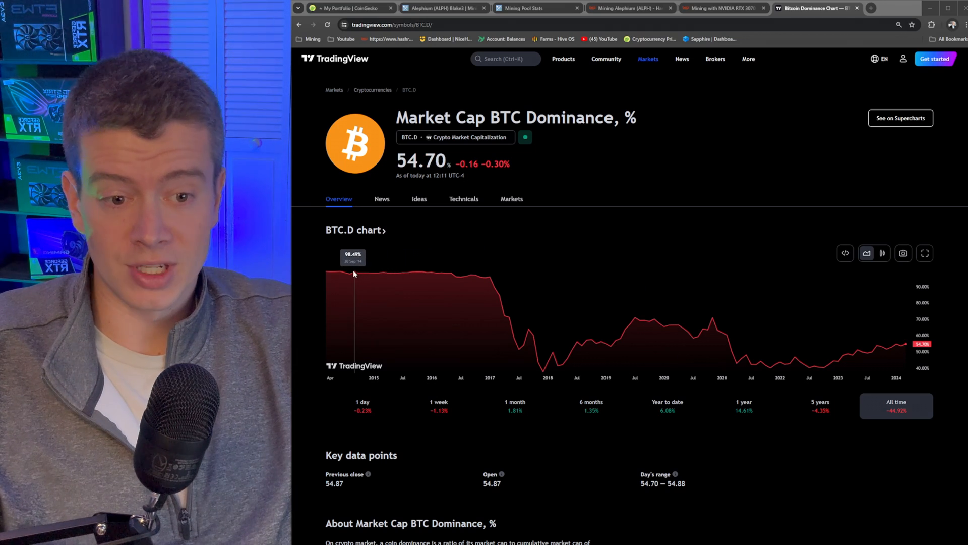
mouse_move(404, 274)
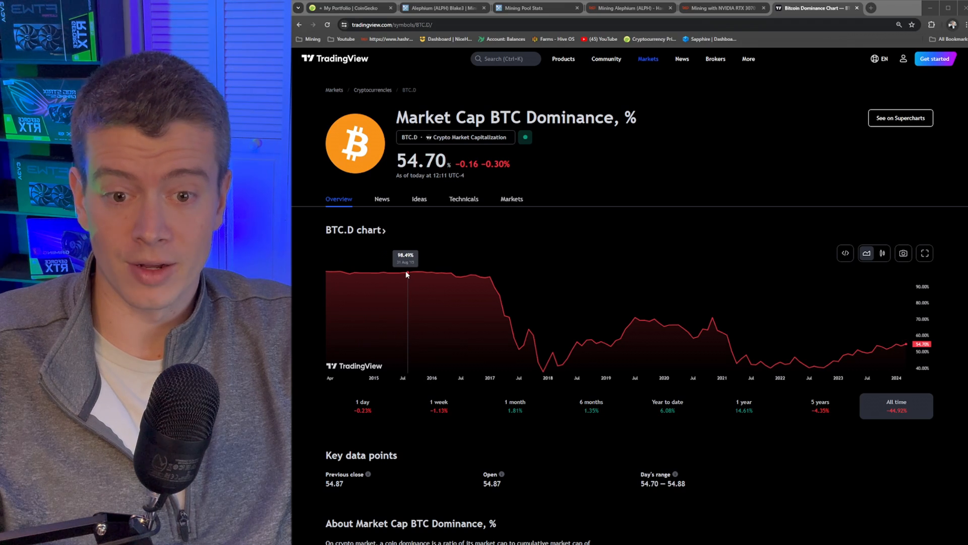
mouse_move(380, 274)
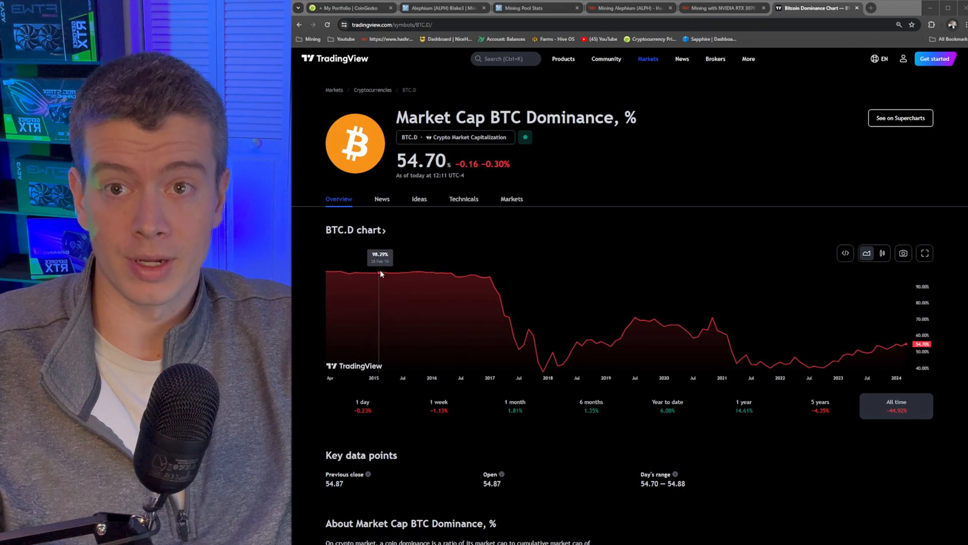
mouse_move(665, 330)
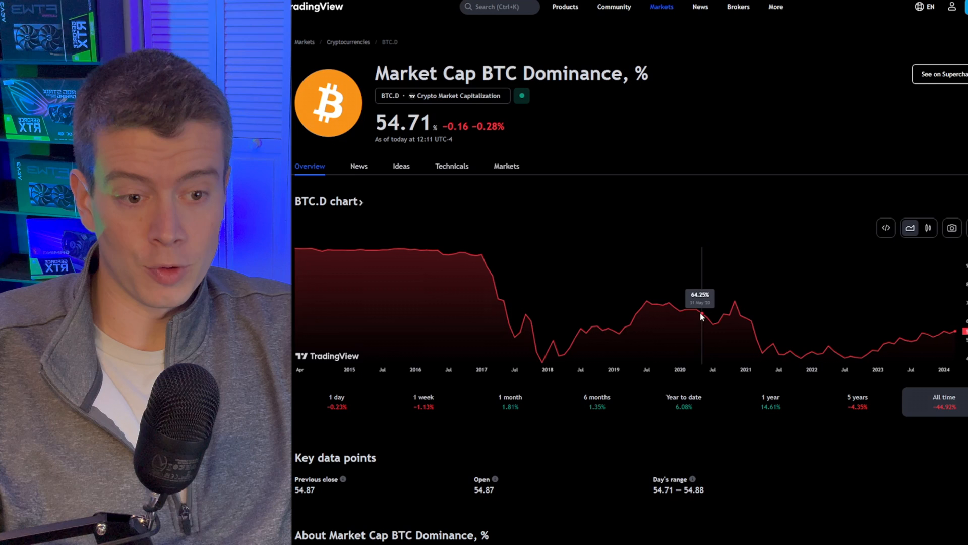
mouse_move(715, 321)
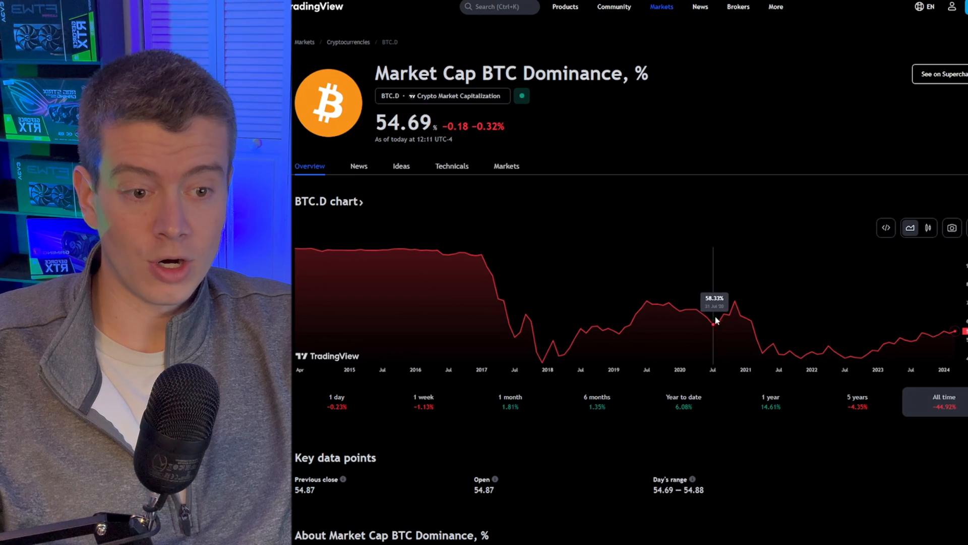
mouse_move(740, 318)
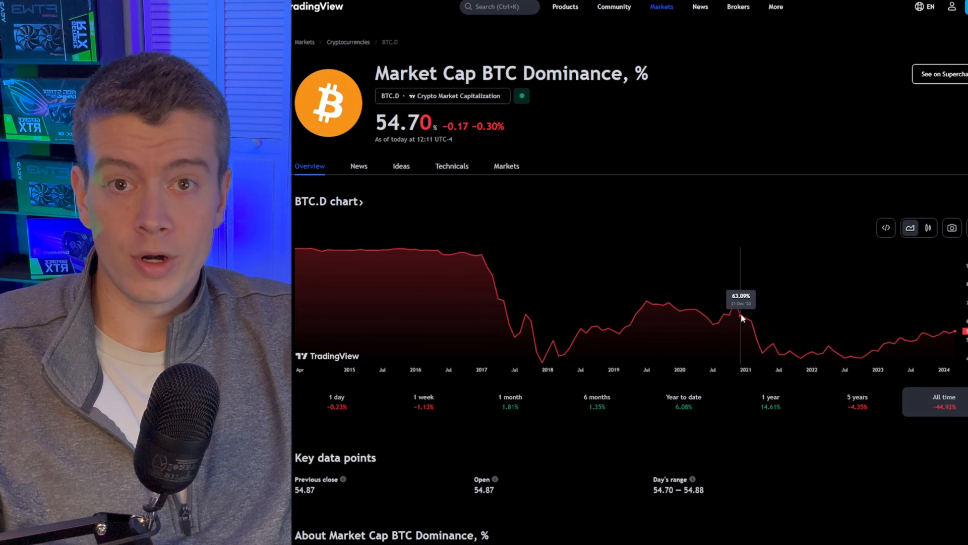
mouse_move(752, 324)
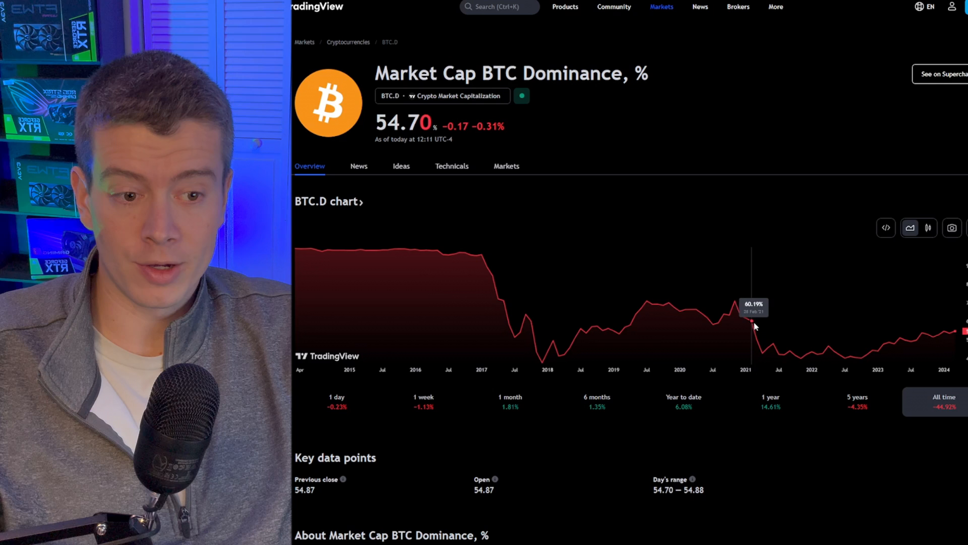
mouse_move(762, 334)
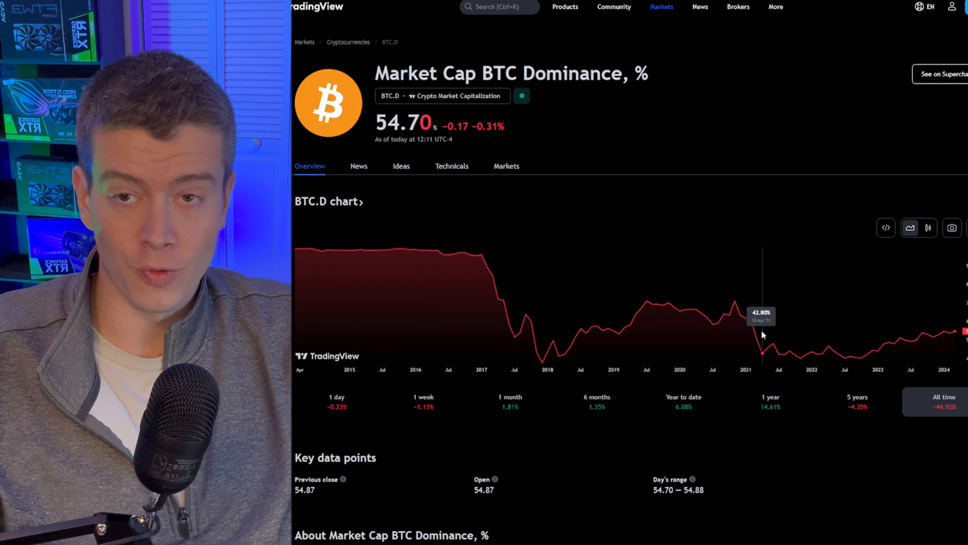
mouse_move(769, 338)
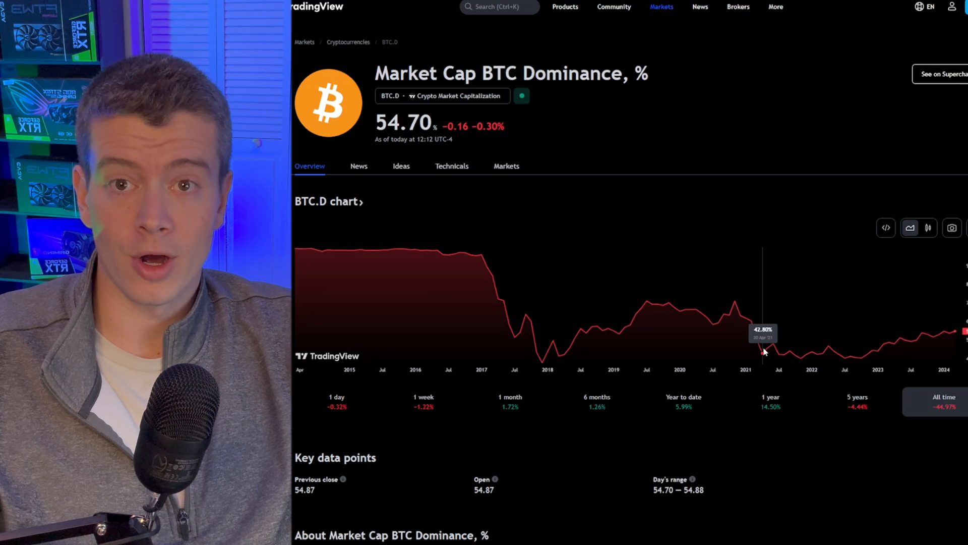
left_click(531, 8)
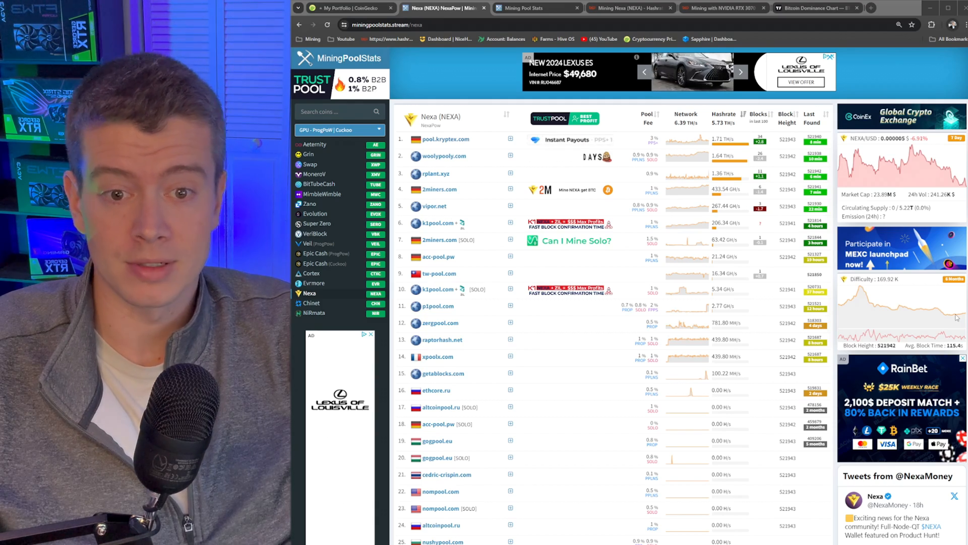
- Bring up the RTX 3070 profitability ranking and scroll down to Conflux, Clore, Vultaic and Zano
left_click(629, 9)
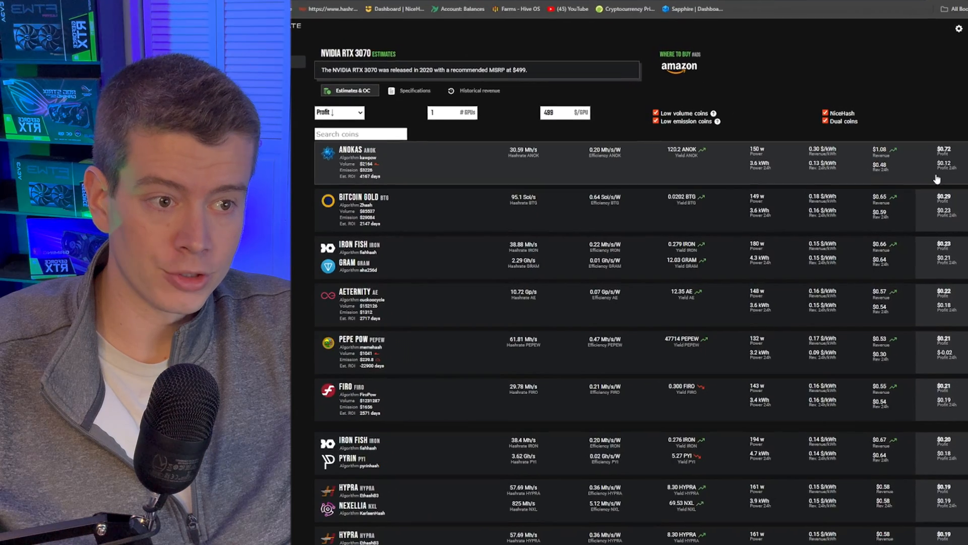
scroll("down", 3)
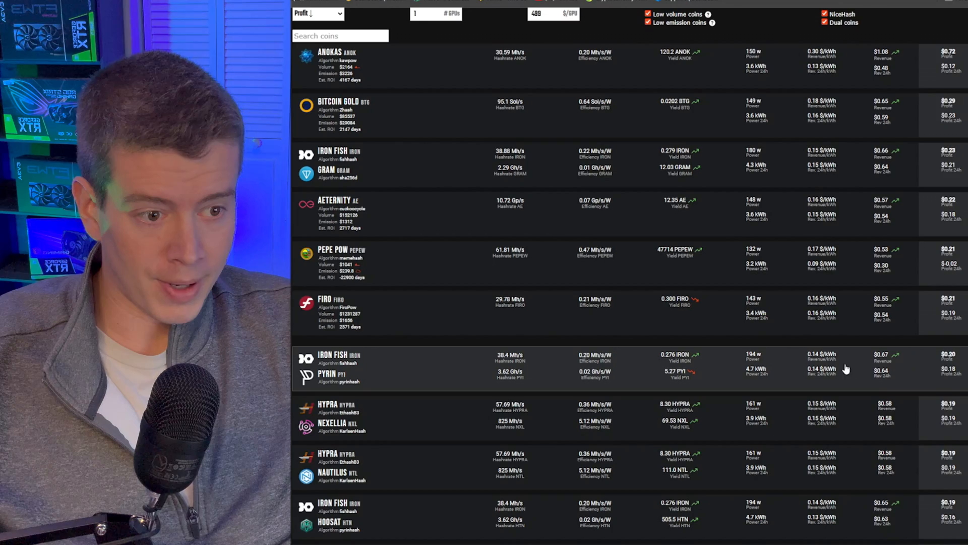
scroll("down", 3)
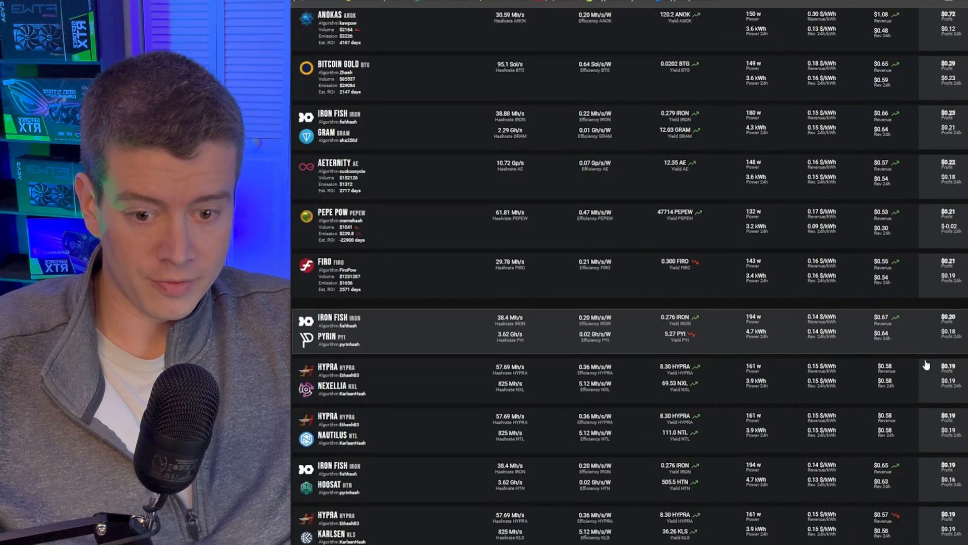
scroll("down", 3)
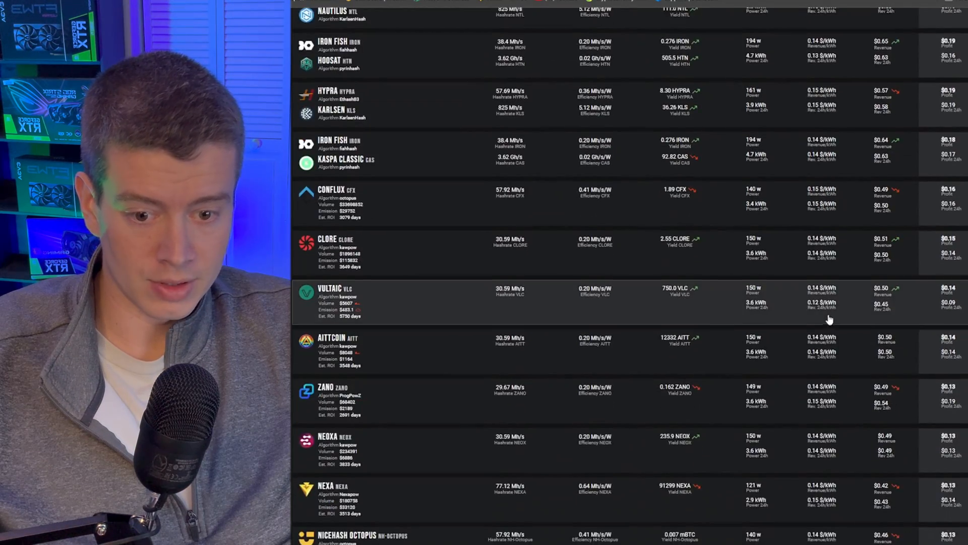
scroll("down", 3)
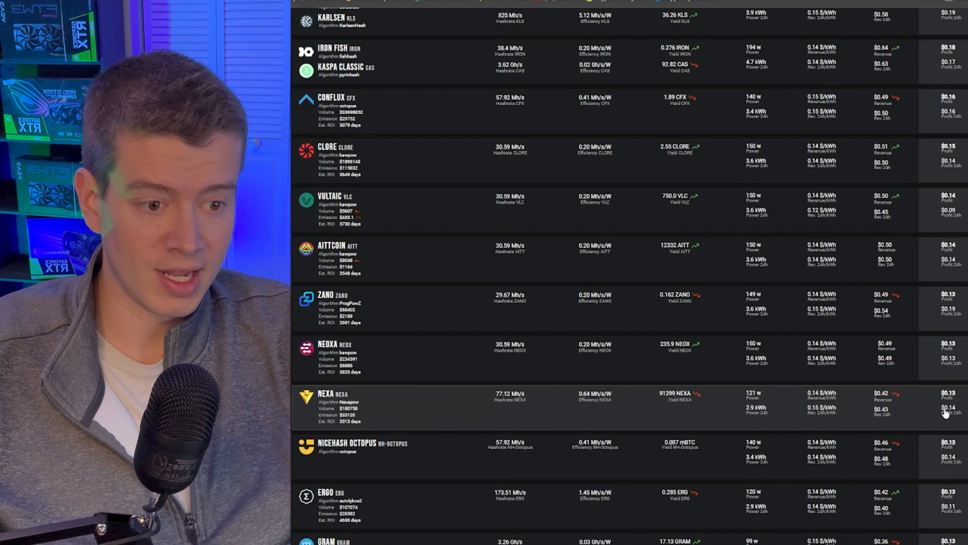
mouse_move(908, 385)
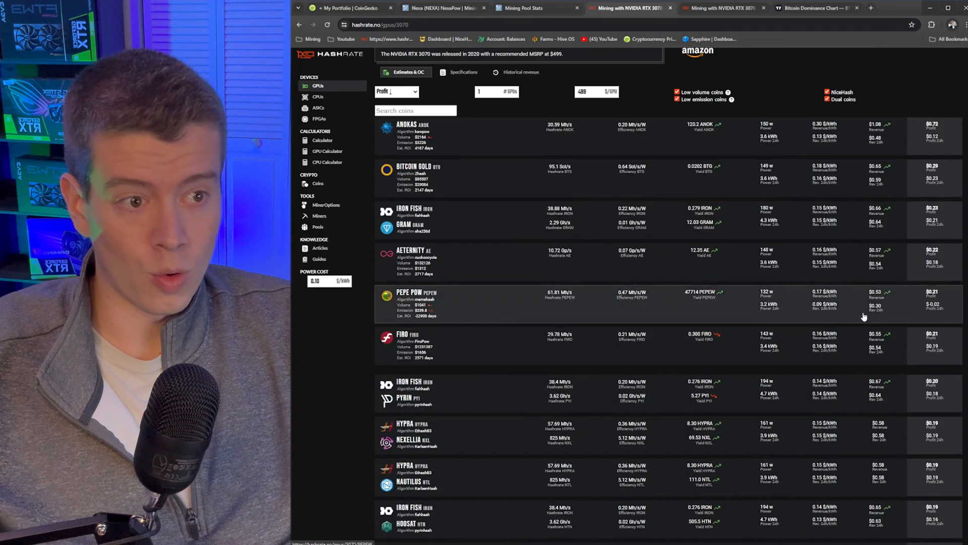
mouse_move(796, 232)
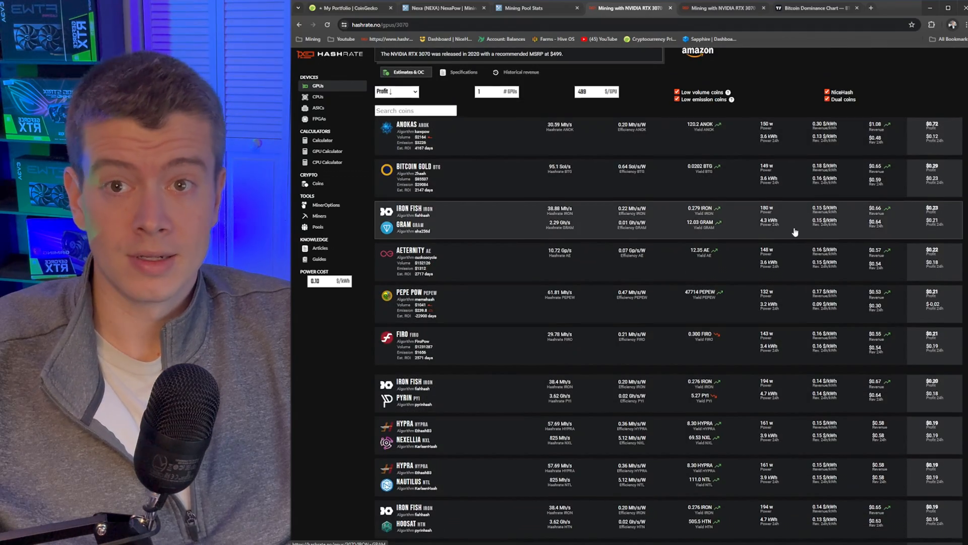
scroll("down", 3)
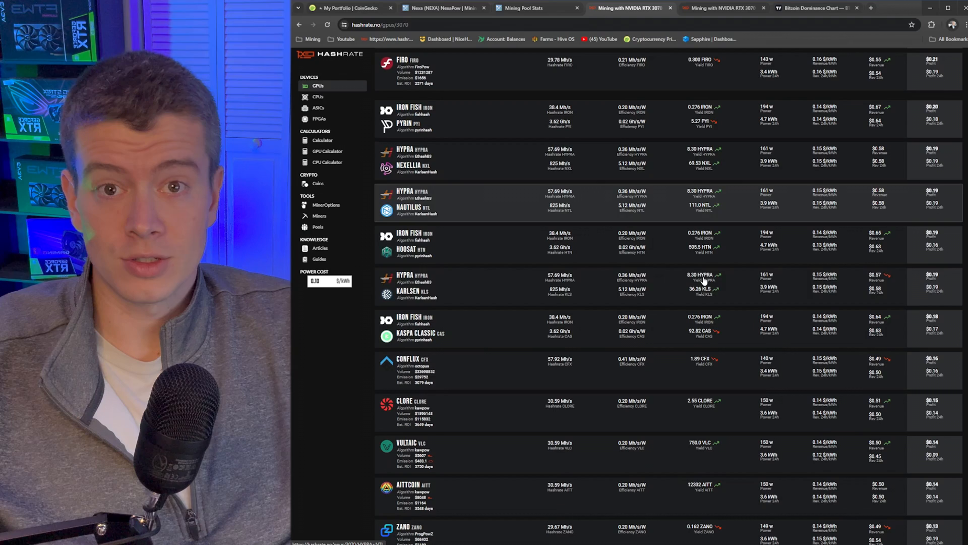